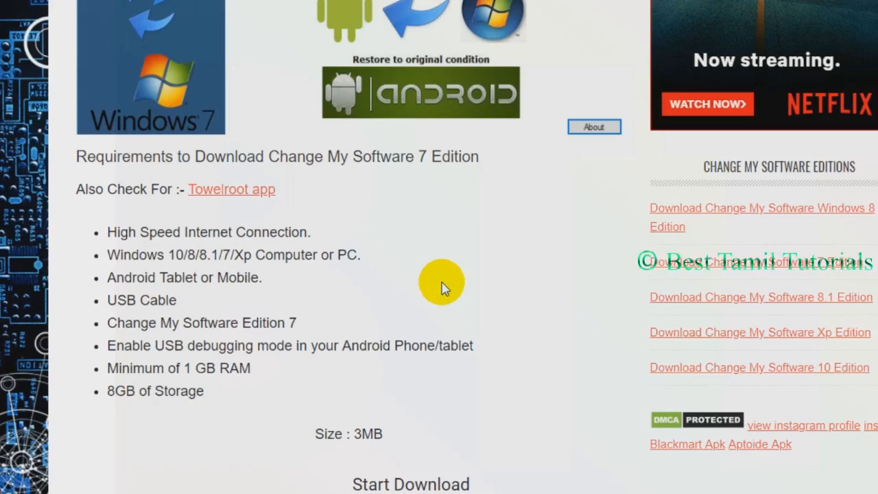
# Step: Scroll past the requirements list to the red Download Change My Software 7 Edition button
pyautogui.scroll(3)
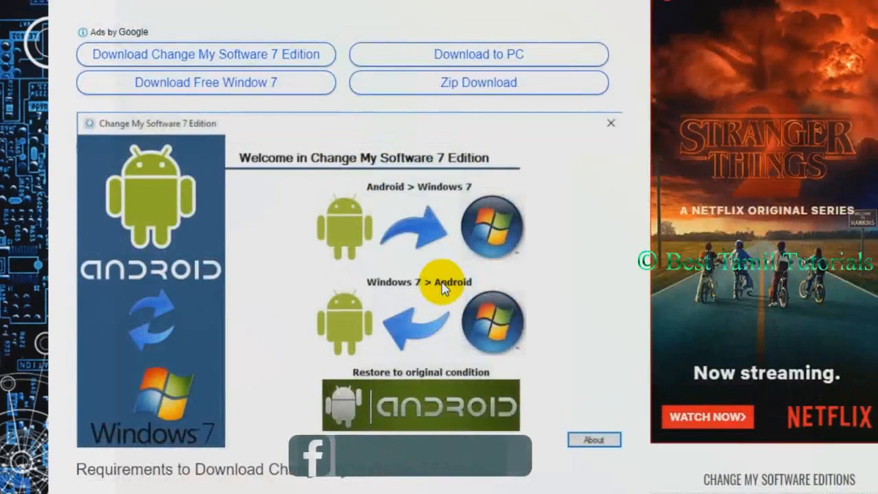
pyautogui.moveTo(418, 333)
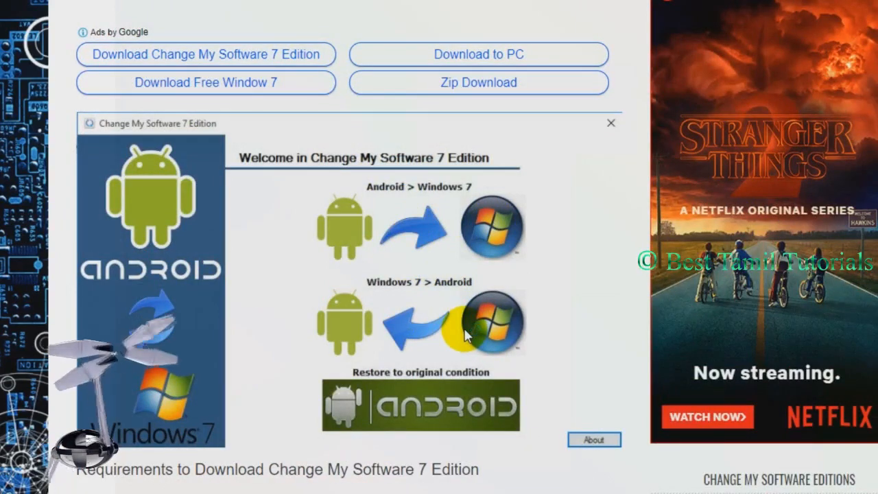
pyautogui.scroll(-3)
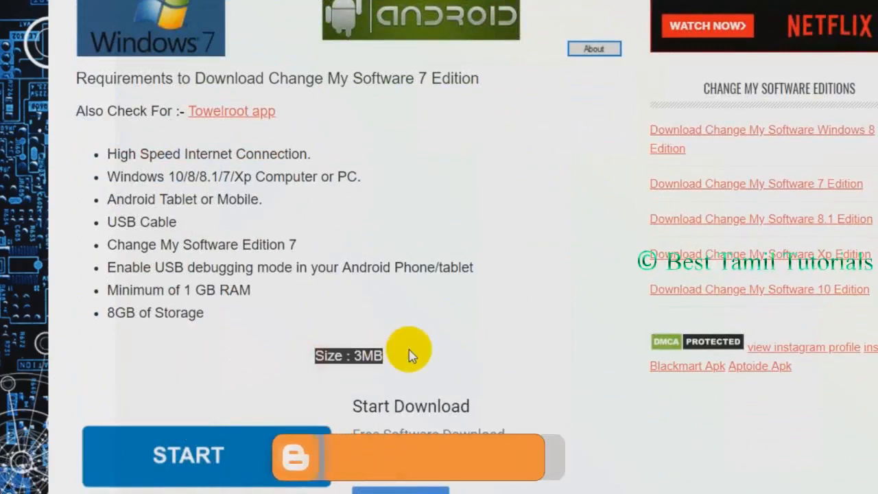
pyautogui.scroll(-3)
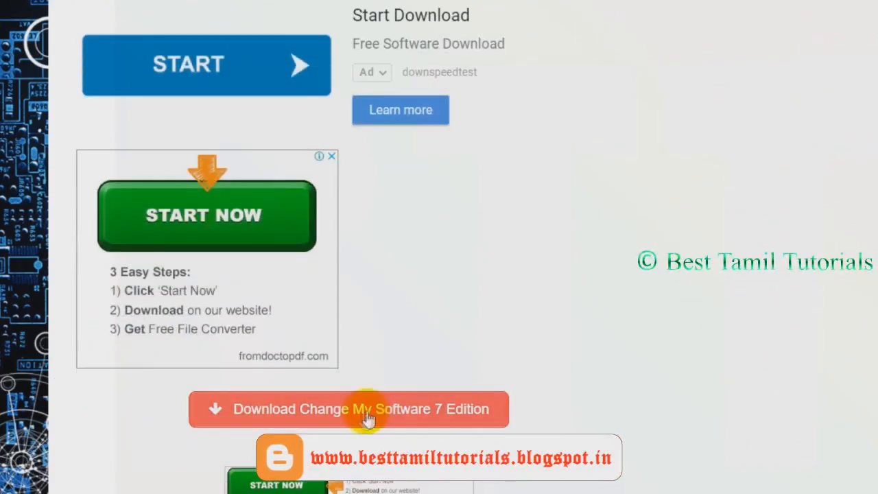
# Step: Download the 2.54 MB Change My Software 7 Edition.zip archive from MediaFire
pyautogui.click(348, 408)
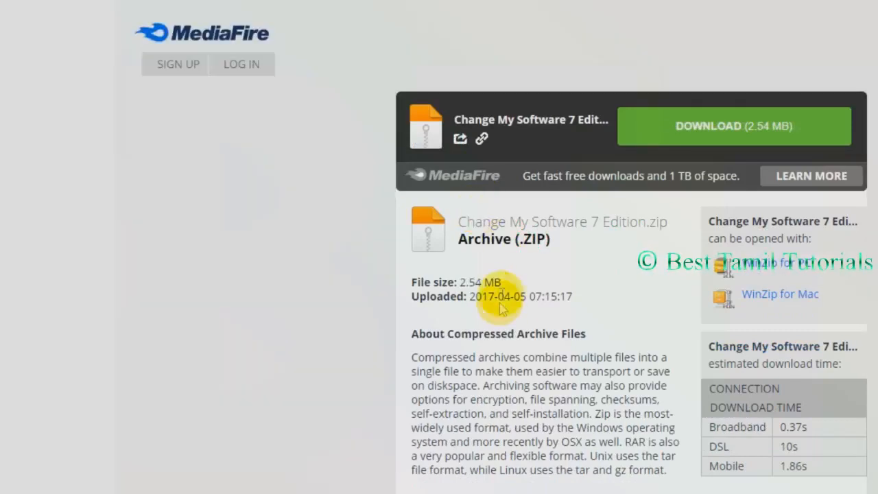
pyautogui.click(732, 126)
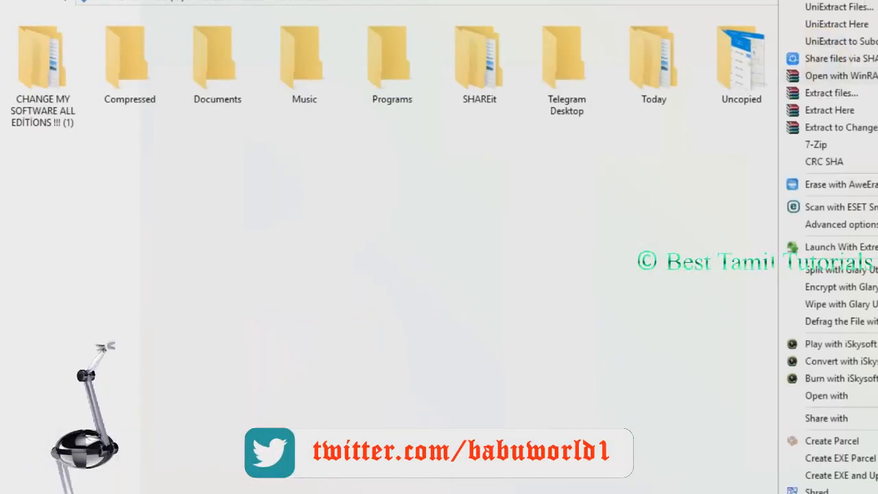
# Step: Extract the archive here and browse into the Change My Software 7 Edition folder
pyautogui.click(496, 288)
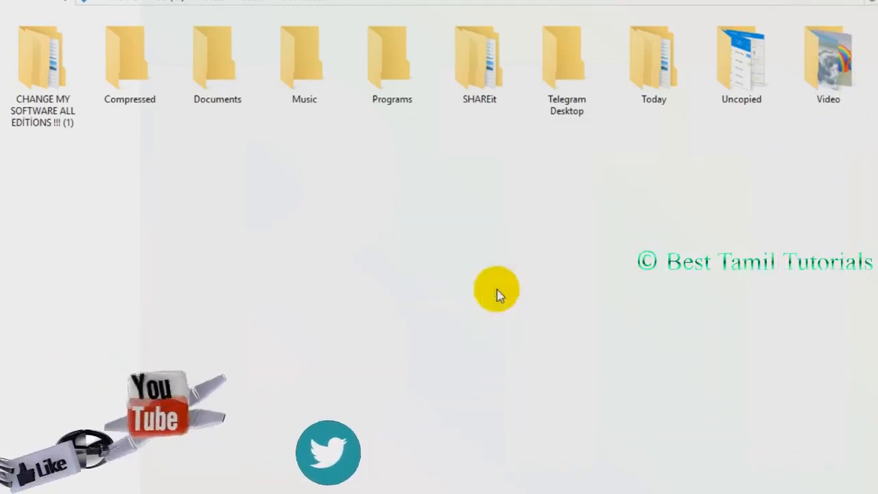
pyautogui.doubleClick(42, 62)
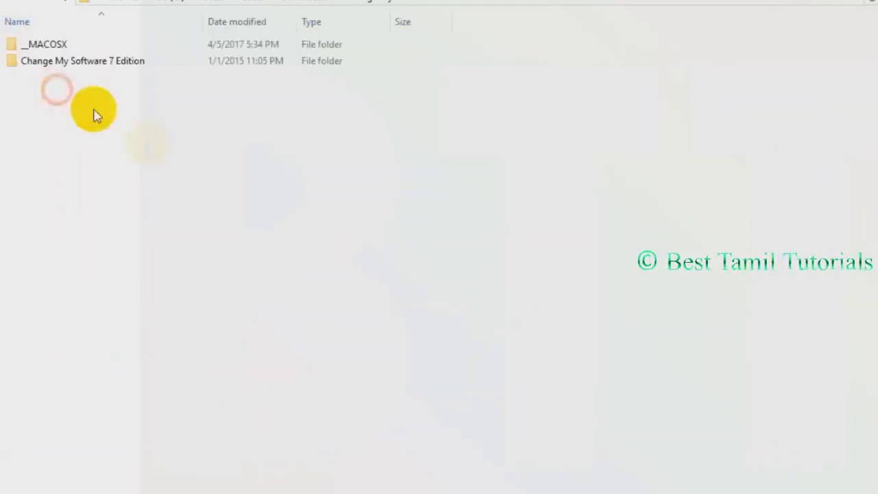
pyautogui.doubleClick(82, 61)
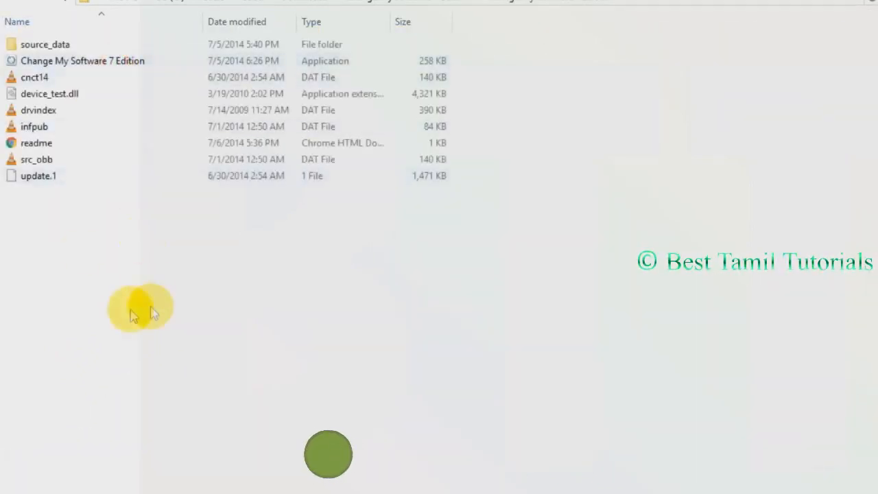
pyautogui.moveTo(96, 130)
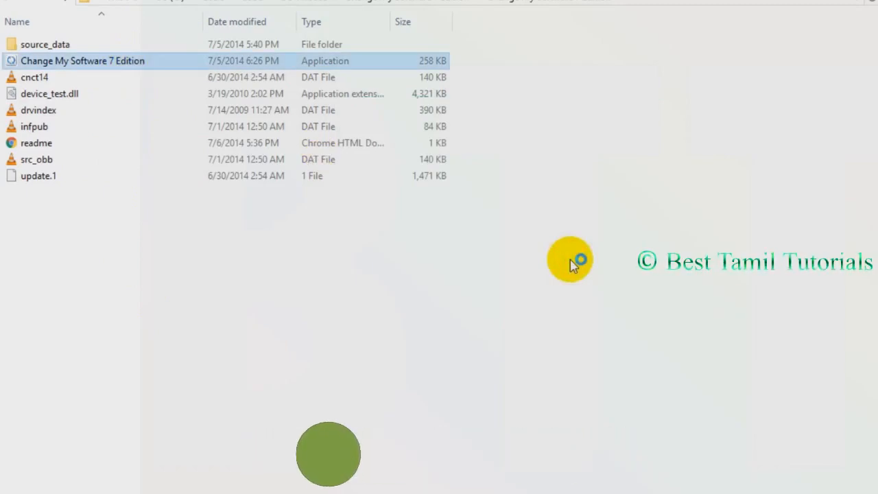
# Step: Launch the Change My Software 7 Edition application to reach its welcome window
pyautogui.doubleClick(82, 60)
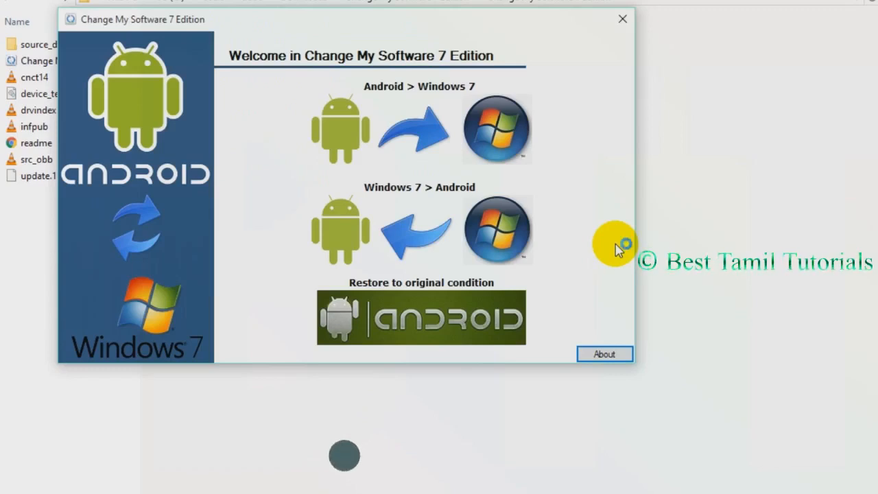
pyautogui.moveTo(356, 175)
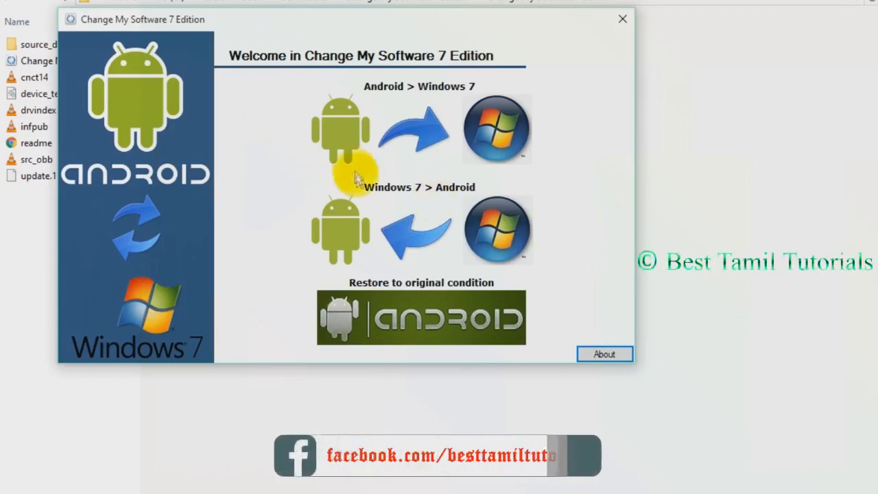
pyautogui.moveTo(370, 108)
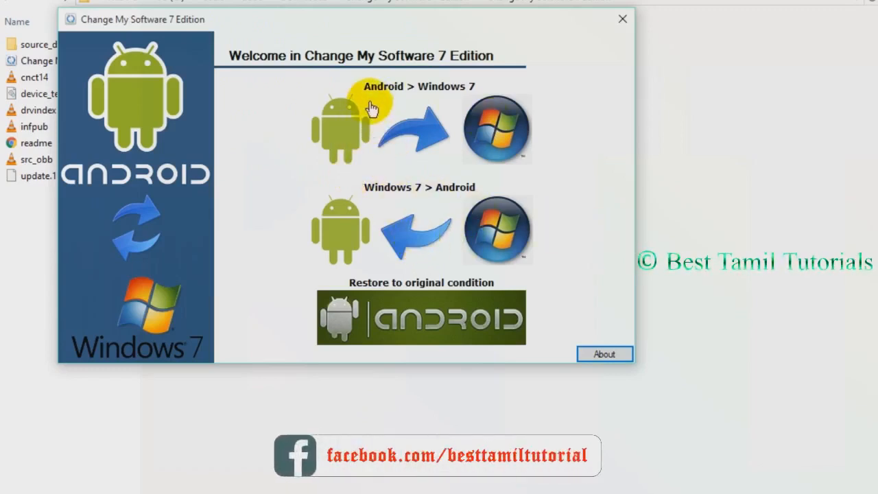
pyautogui.moveTo(496, 231)
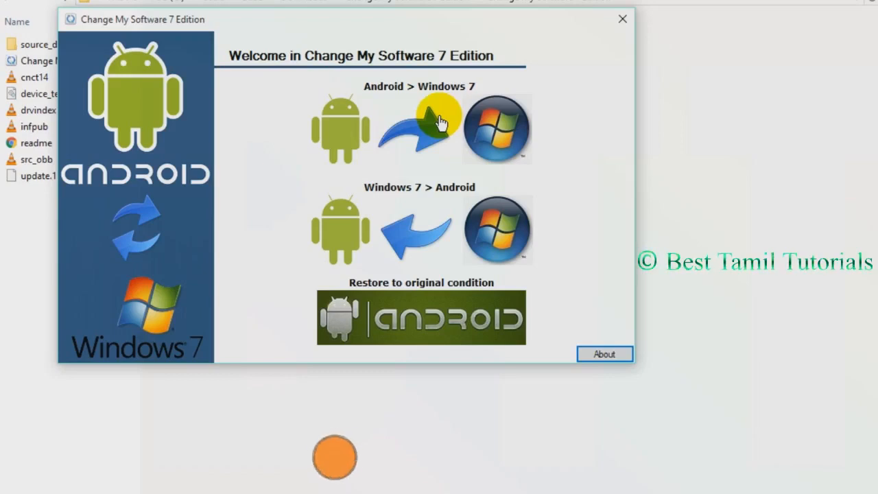
pyautogui.moveTo(458, 130)
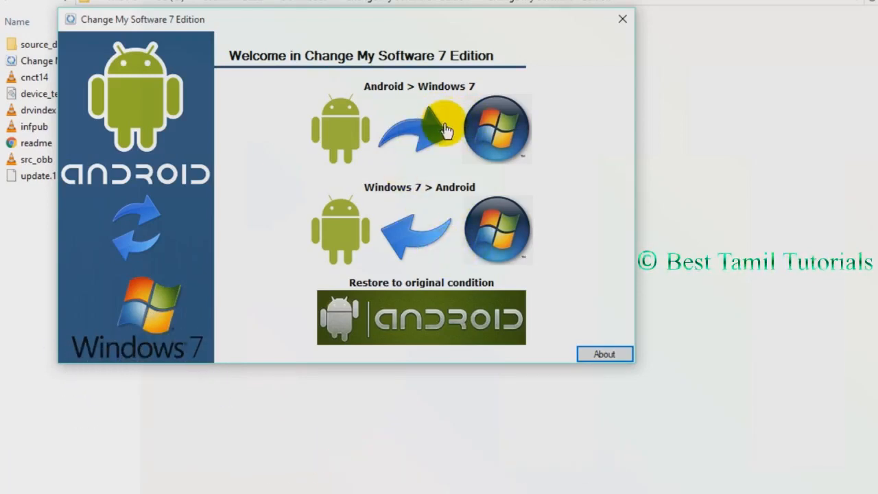
# Step: Start the Android > Windows 7 conversion, reaching the connect-device prompt
pyautogui.click(419, 129)
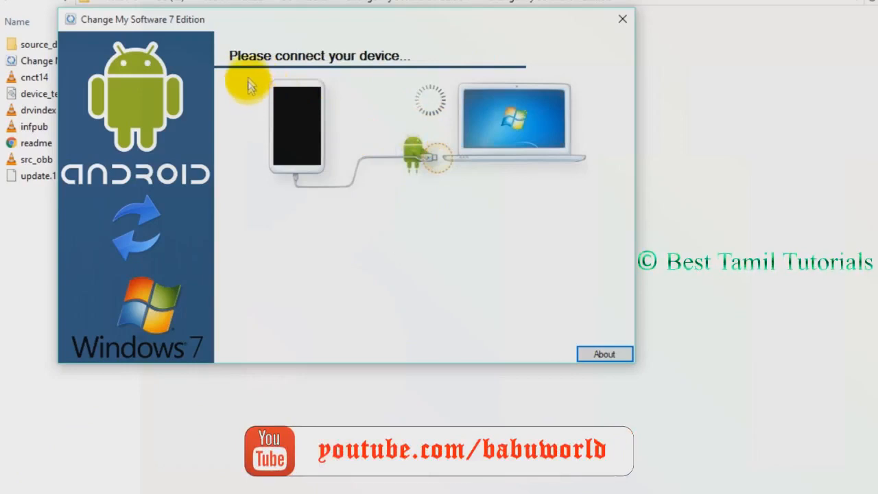
pyautogui.moveTo(479, 176)
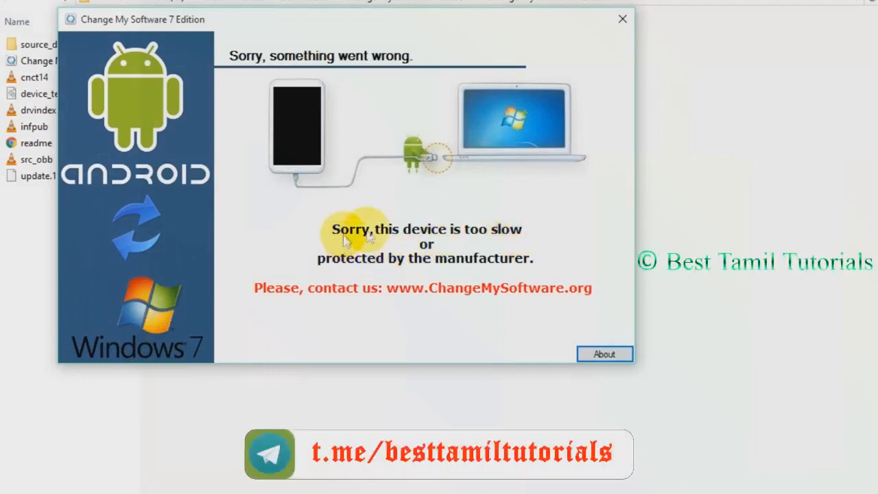
pyautogui.moveTo(477, 249)
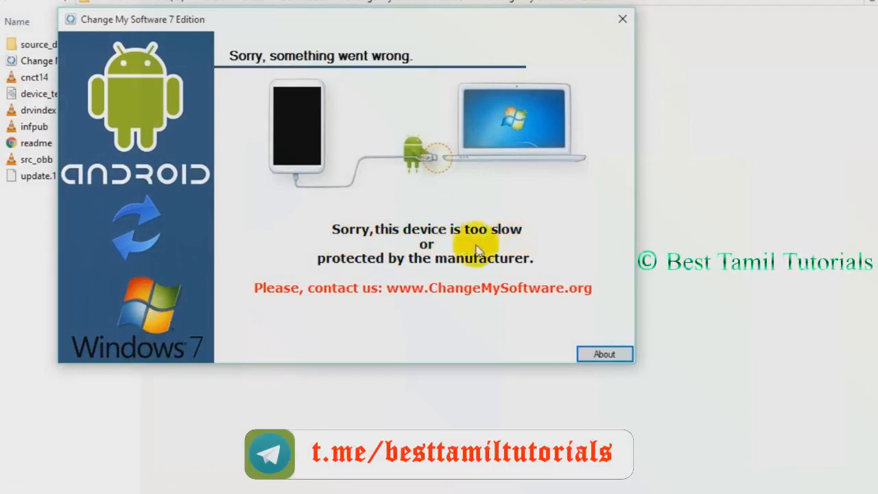
pyautogui.moveTo(419, 272)
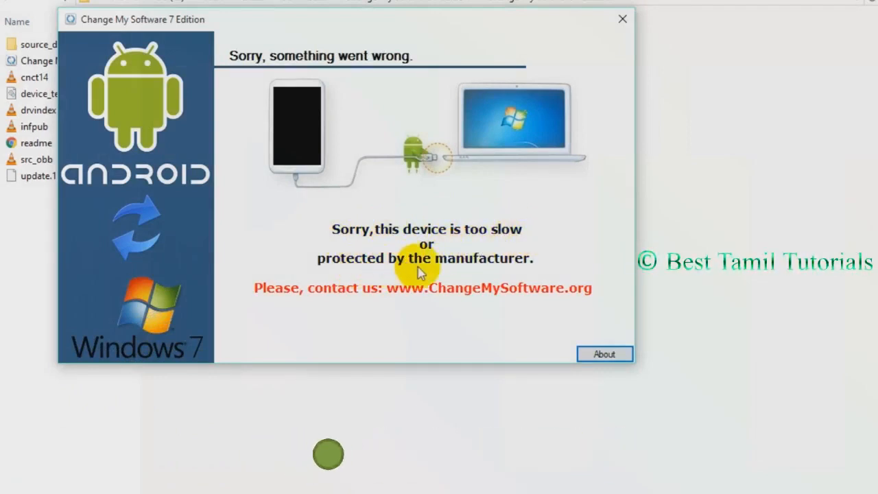
pyautogui.moveTo(523, 267)
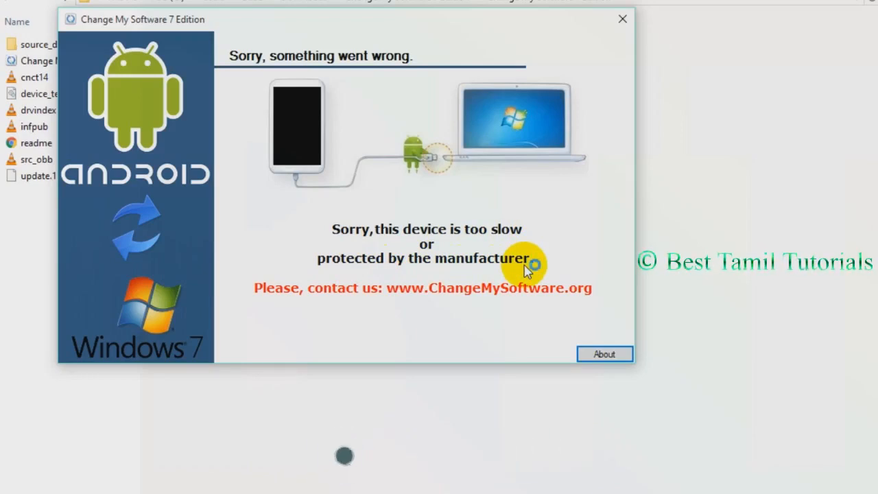
pyautogui.moveTo(527, 266)
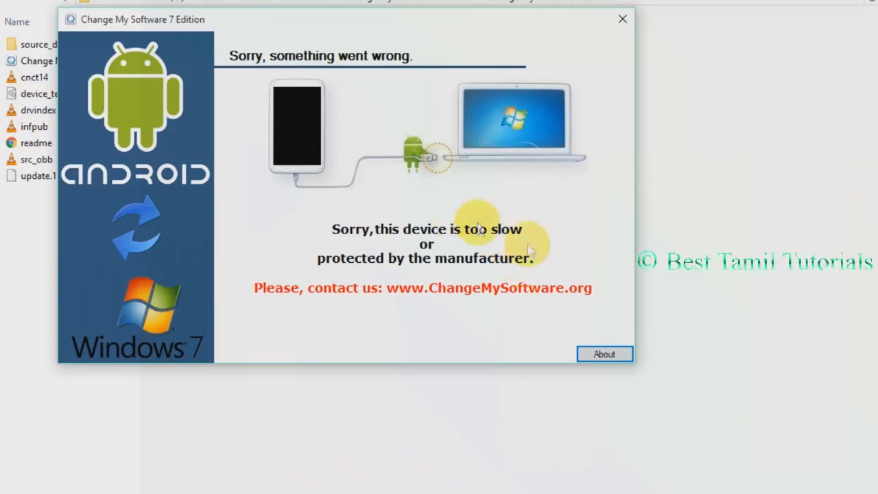
pyautogui.moveTo(542, 181)
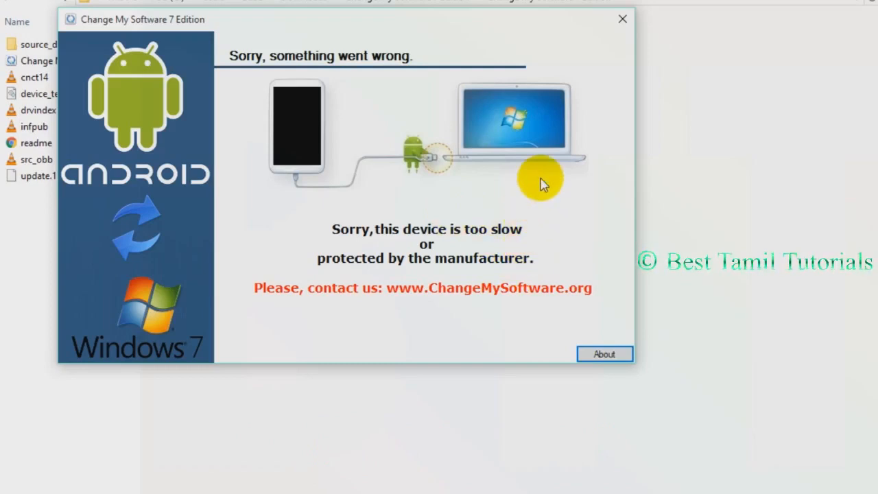
pyautogui.moveTo(542, 149)
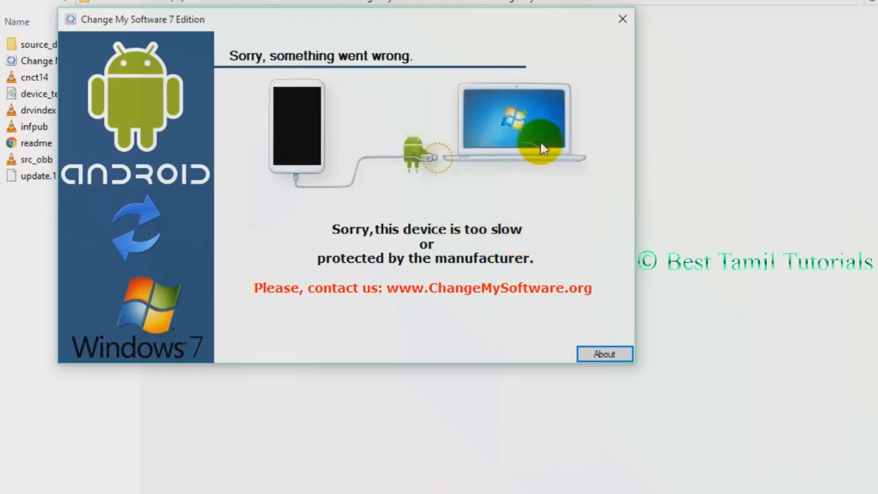